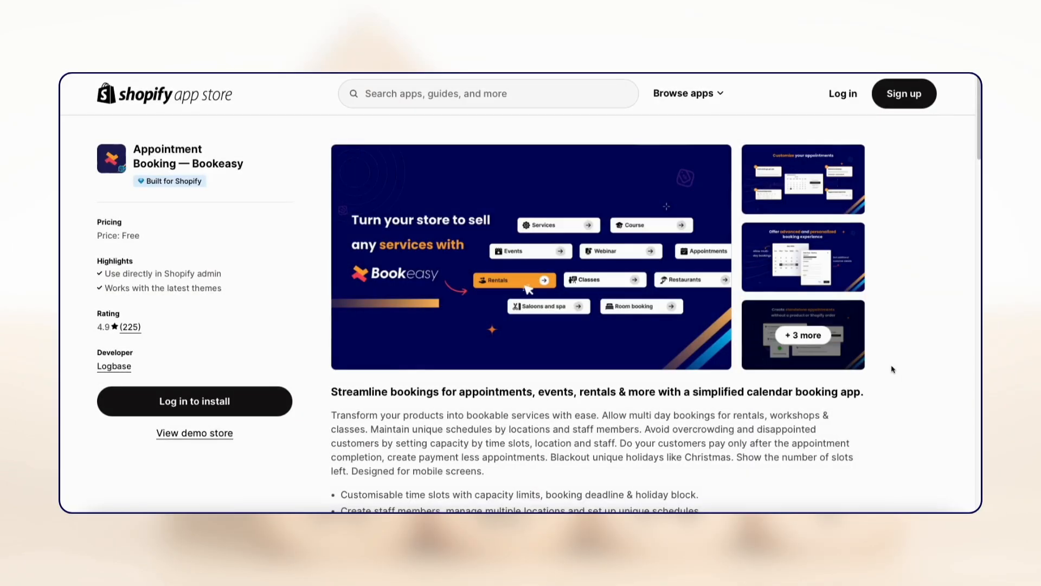
# Step: Choose 24 August as the bike rental date, then review Bookeasy's integrations settings showing Zoom connected
pyautogui.scroll(-3)
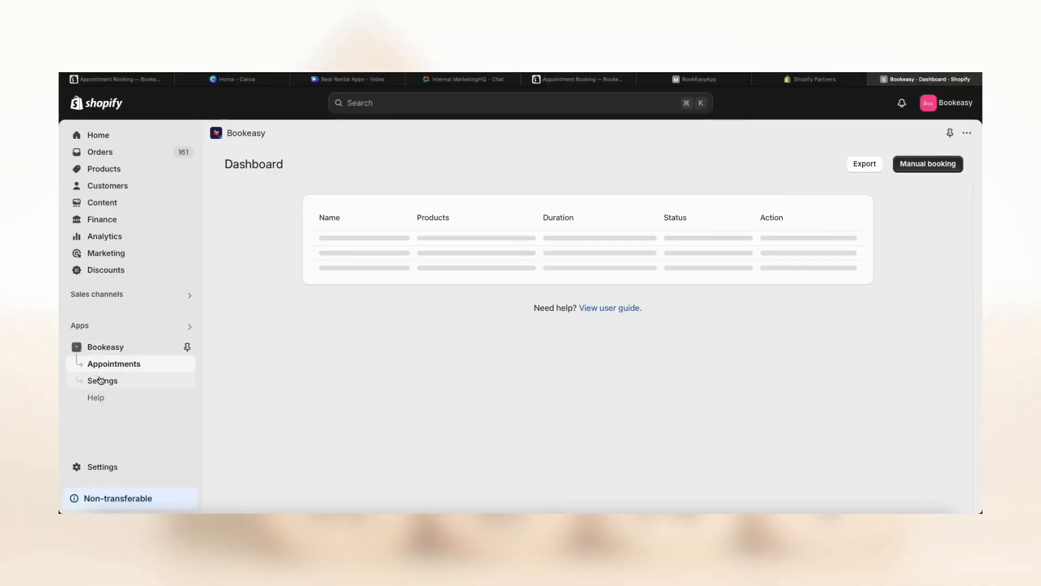
pyautogui.click(102, 380)
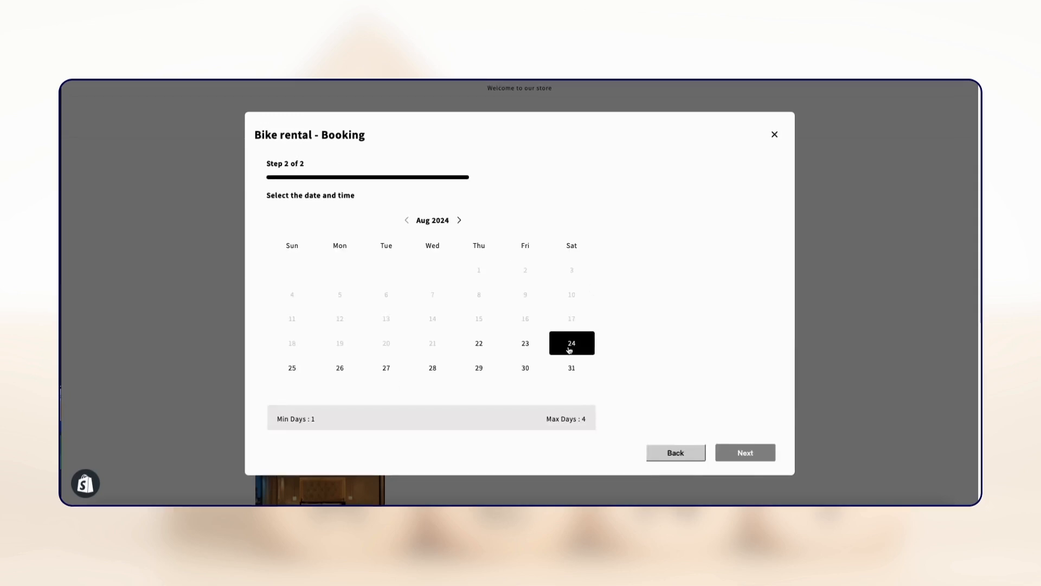
pyautogui.click(571, 368)
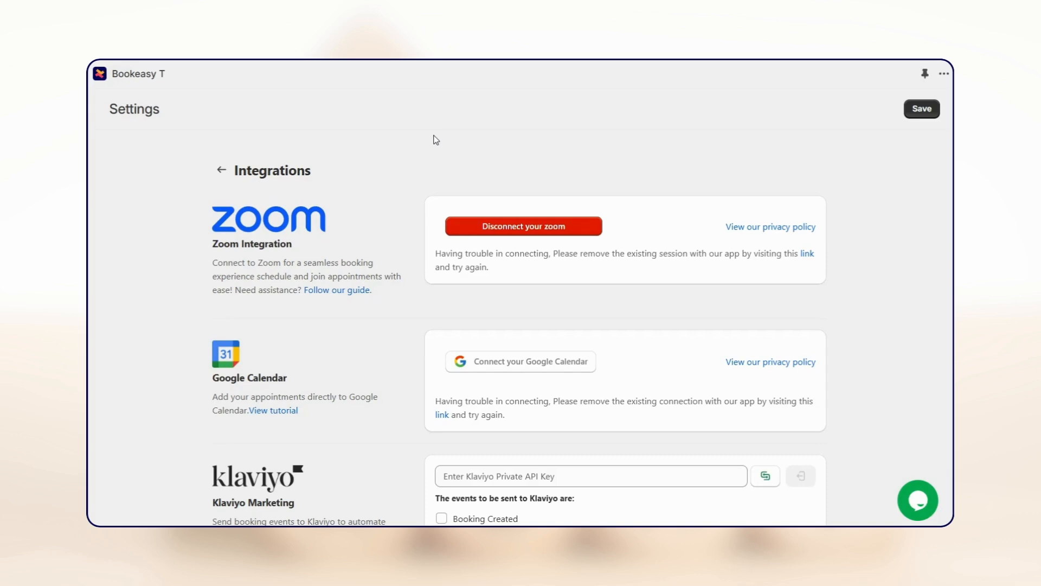
pyautogui.scroll(-3)
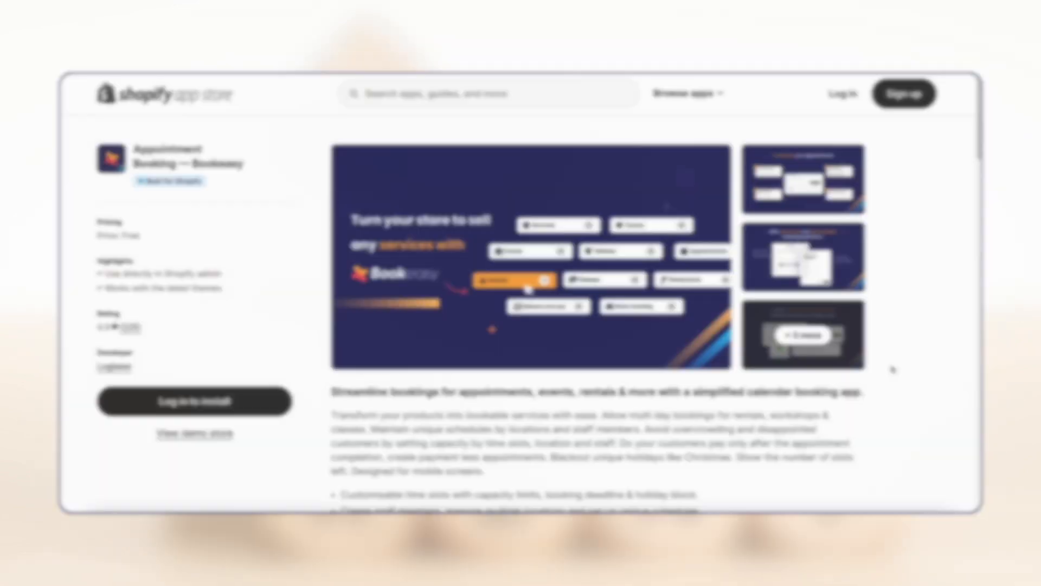
pyautogui.scroll(-3)
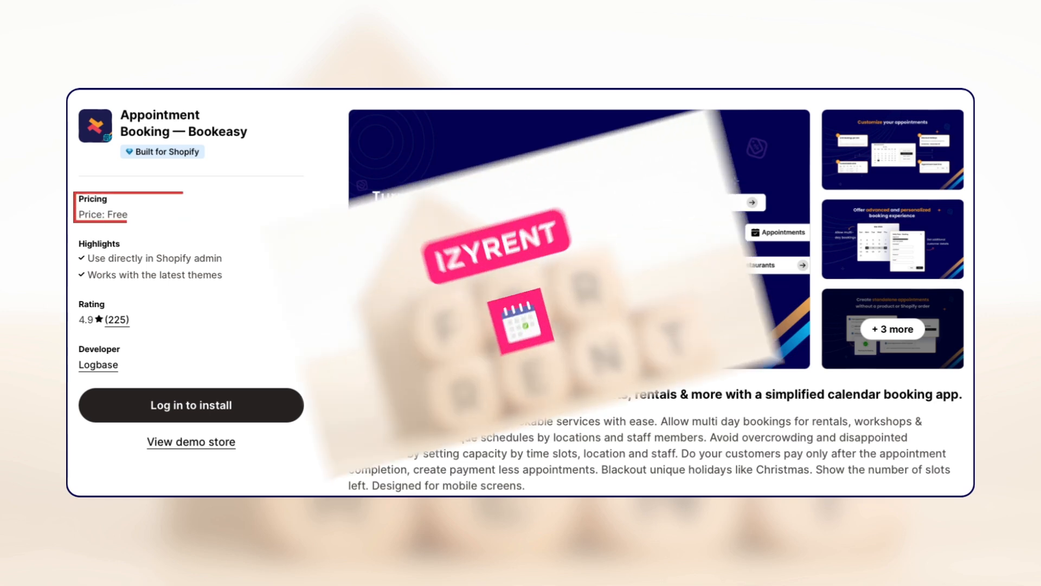
pyautogui.scroll(-3)
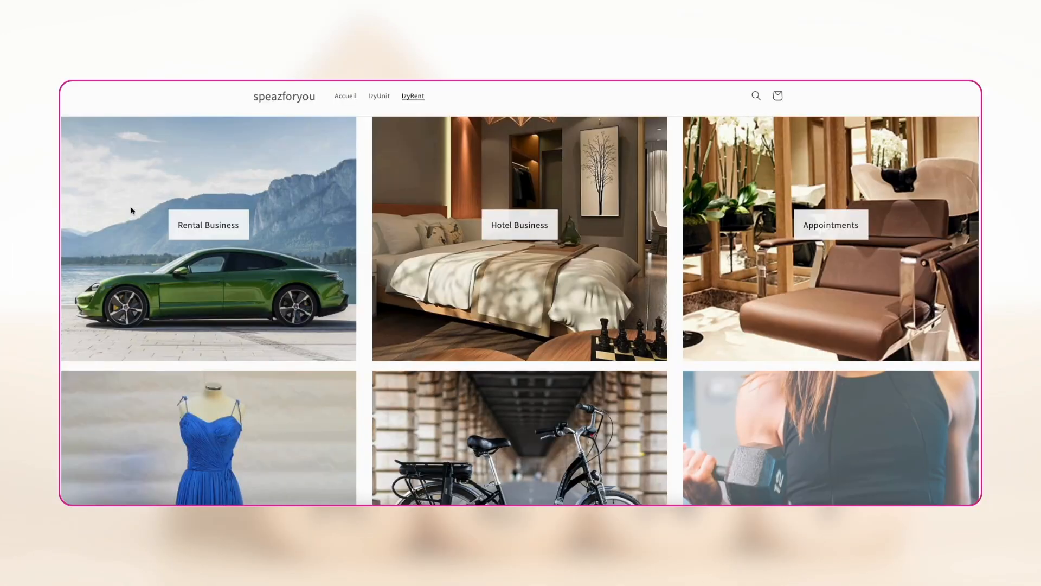
pyautogui.moveTo(83, 236)
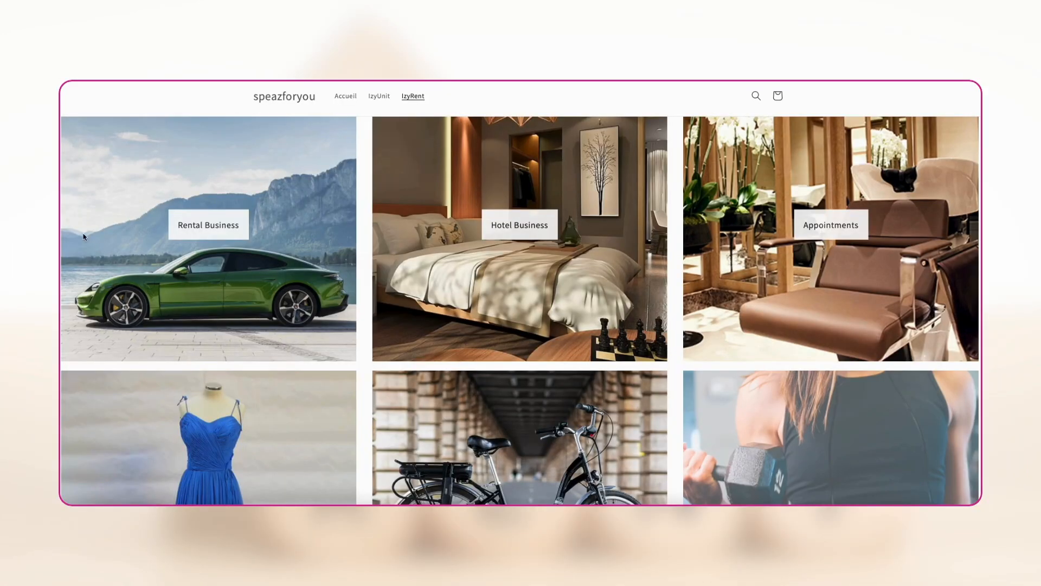
# Step: Book the Car Rental product from 23 August to 4 September 2024 with 2:00 PM pick-up
pyautogui.click(208, 224)
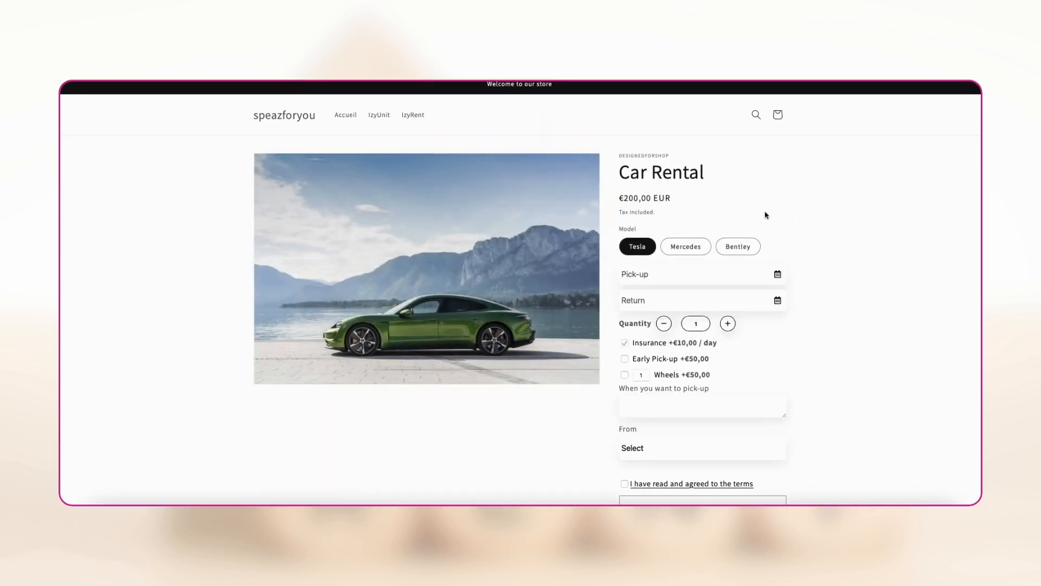
pyautogui.click(697, 273)
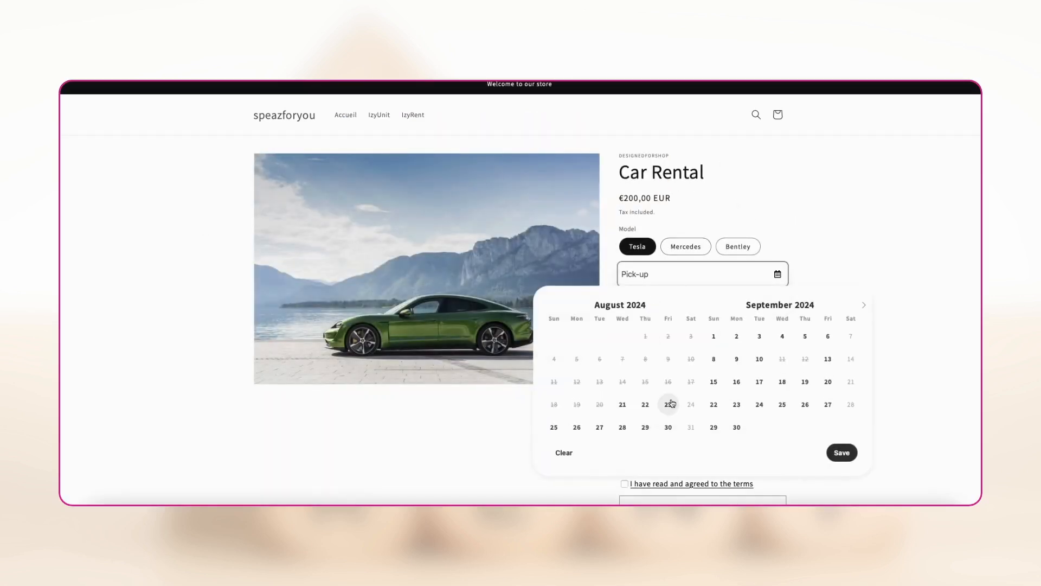
pyautogui.click(668, 403)
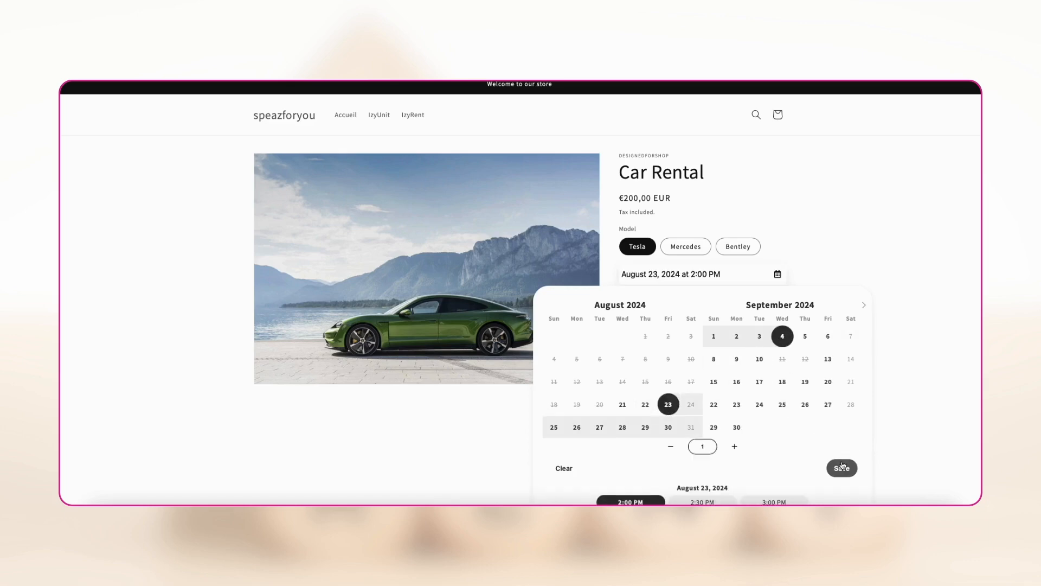
pyautogui.click(842, 468)
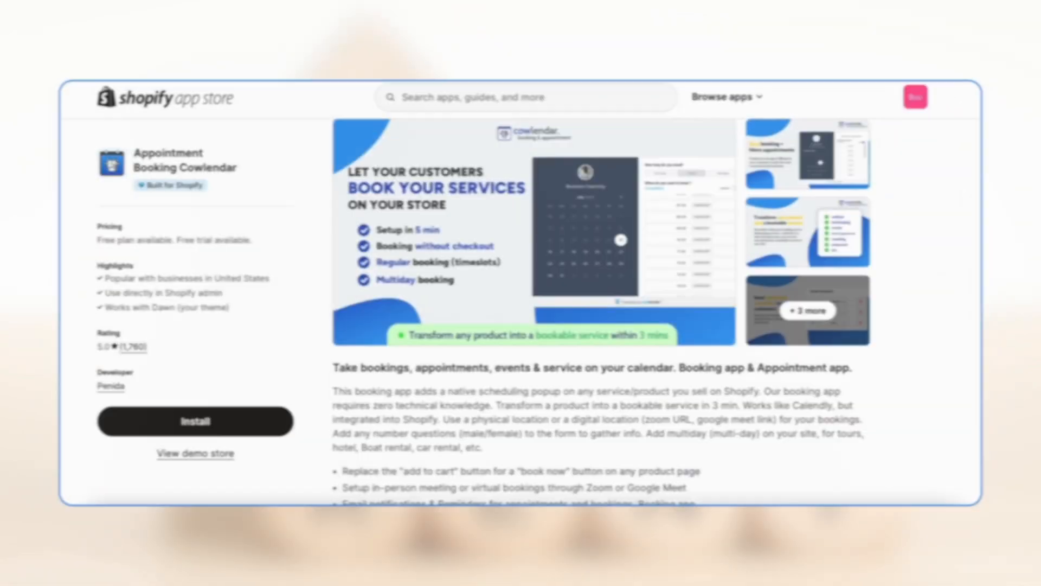
pyautogui.scroll(-3)
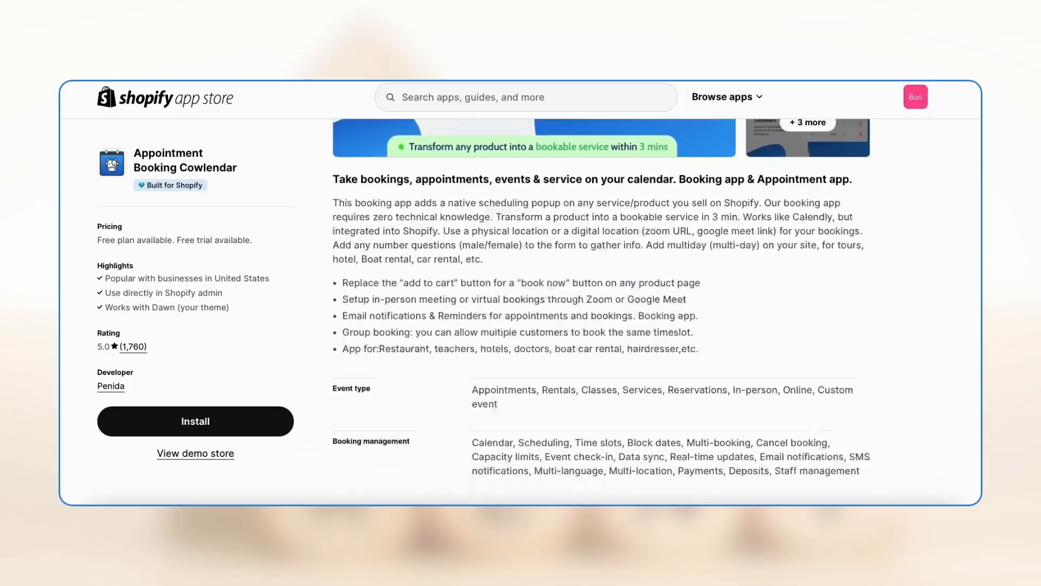
pyautogui.scroll(-3)
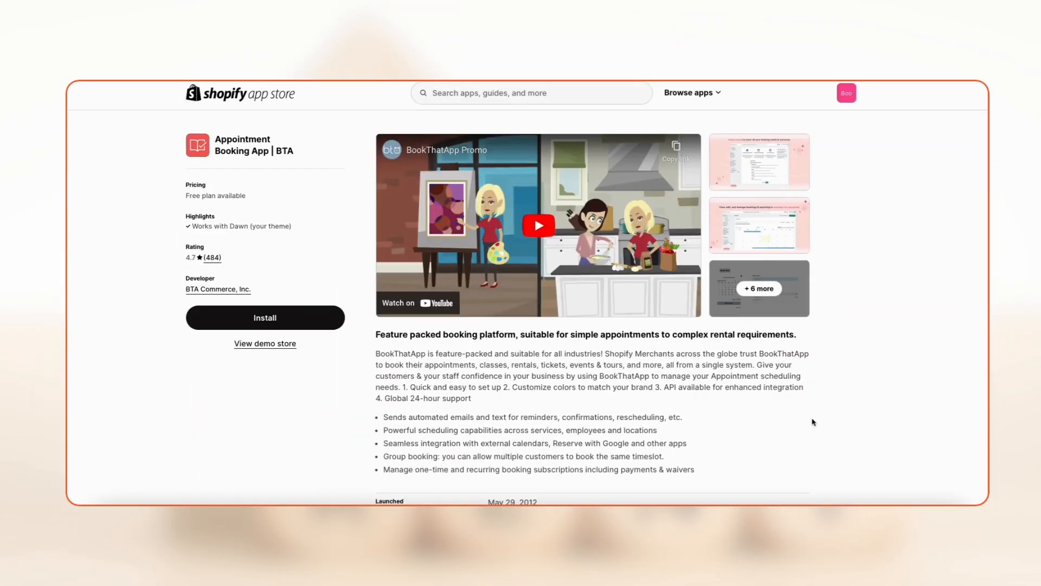
# Step: Browse BookThatApp's subscription feature, then the Easy Appointment Booking listing down to its 4.9-star reviews
pyautogui.scroll(-3)
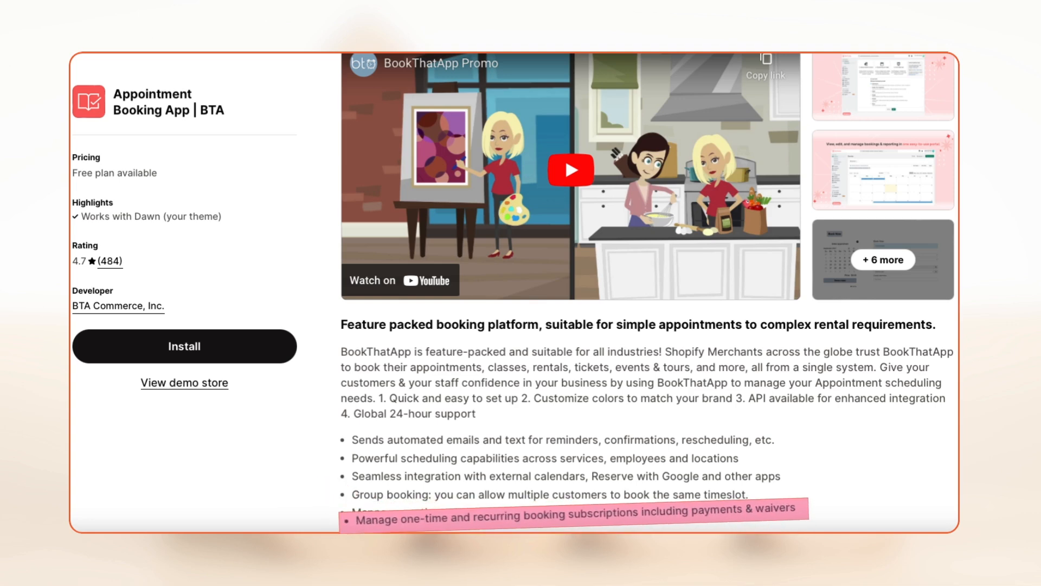
pyautogui.scroll(-3)
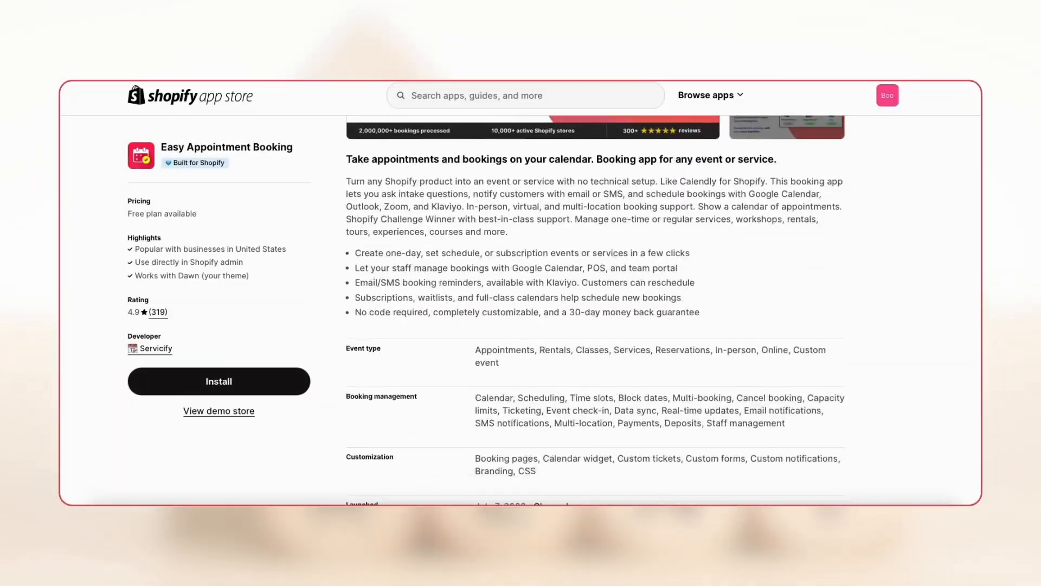
pyautogui.scroll(-3)
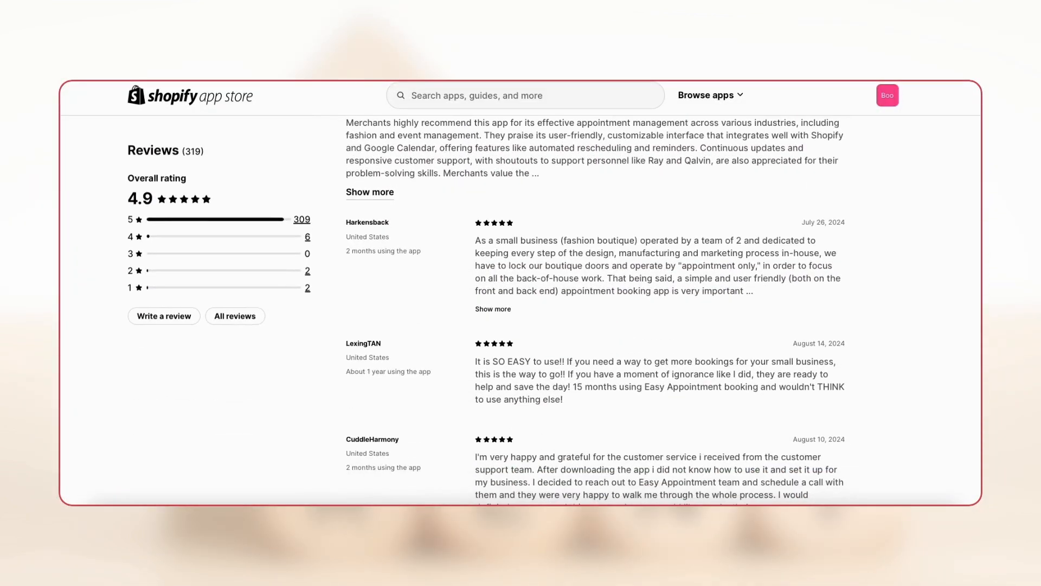